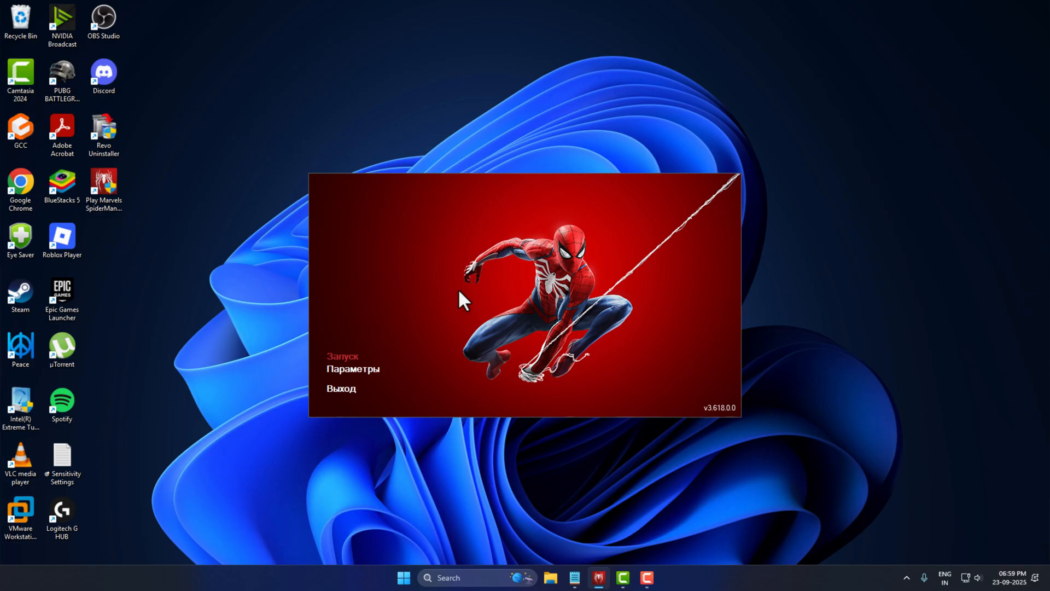
mouse_move(483, 334)
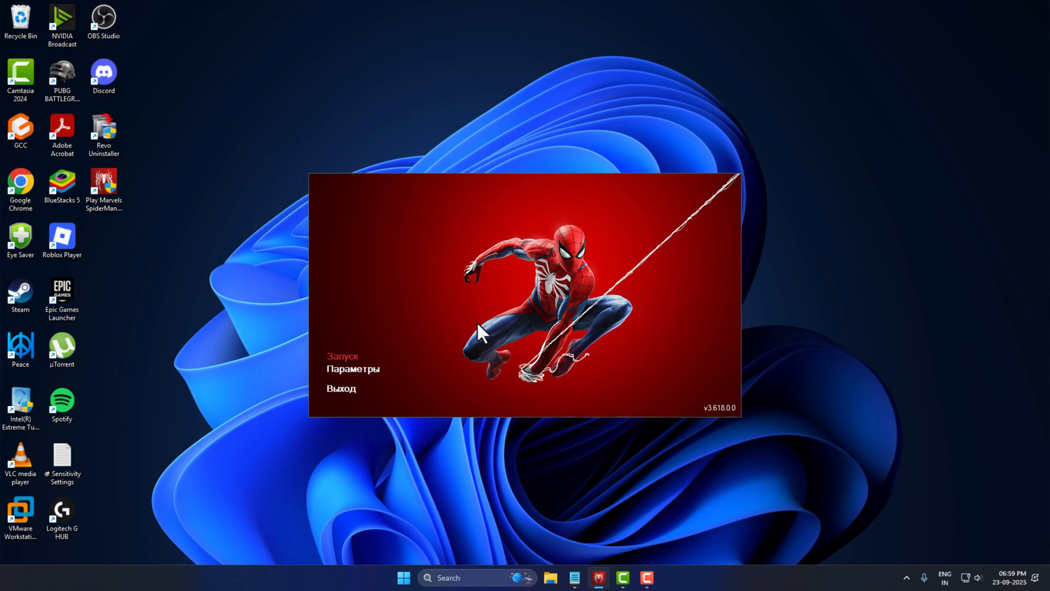
mouse_move(396, 350)
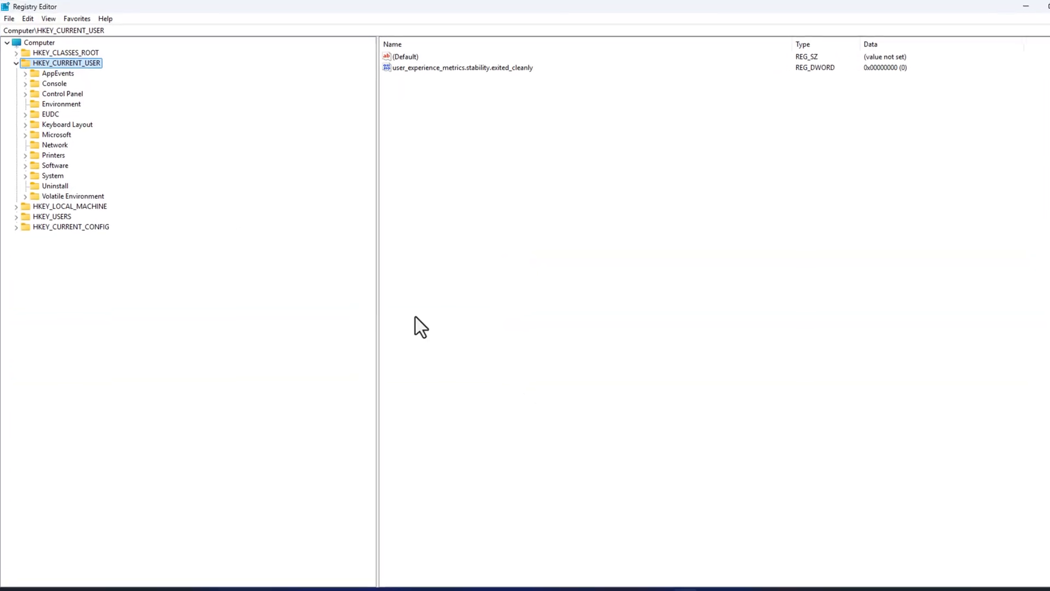
Step: Browse HKEY_CURRENT_USER\Software past CapCut down to the Insomniac Games key
click(17, 64)
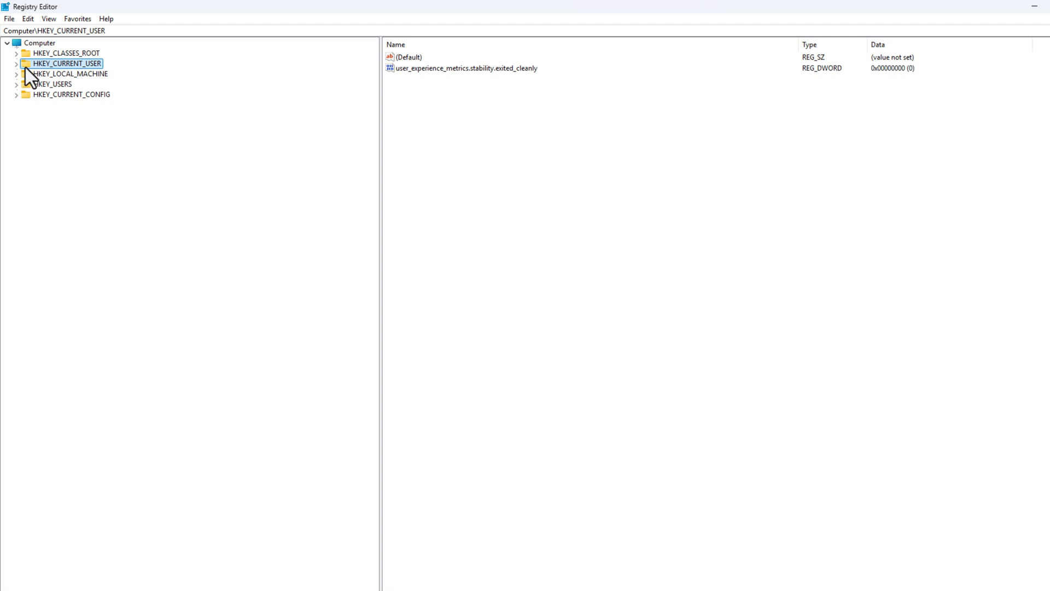
click(16, 64)
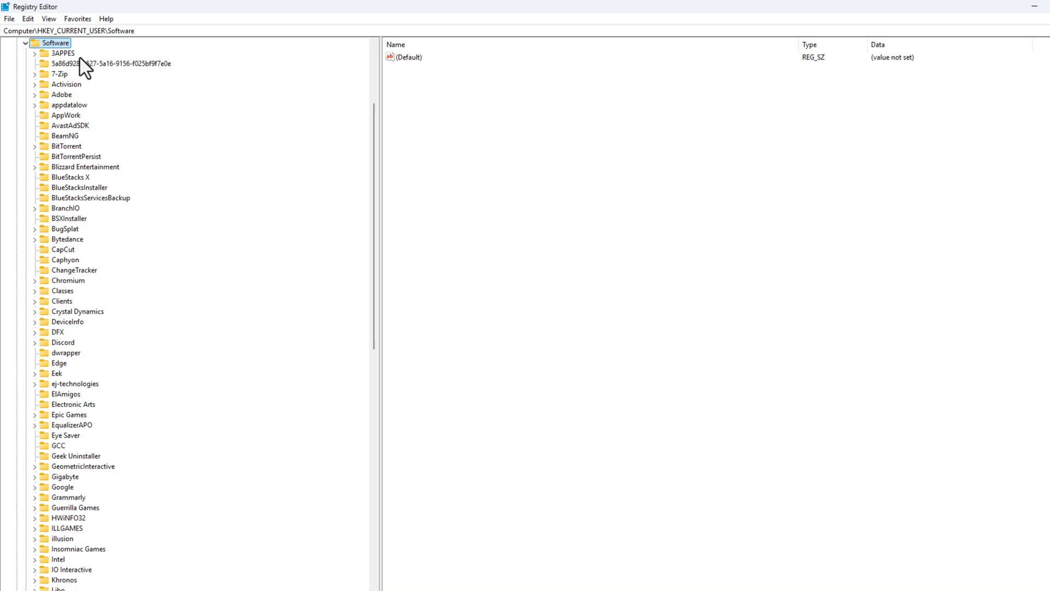
mouse_move(62, 224)
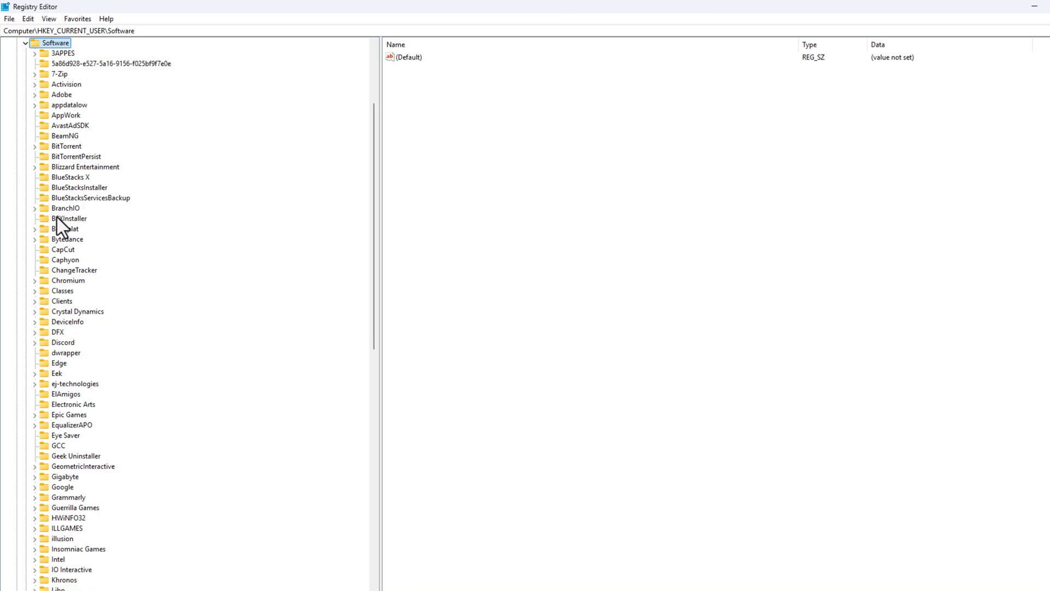
click(63, 250)
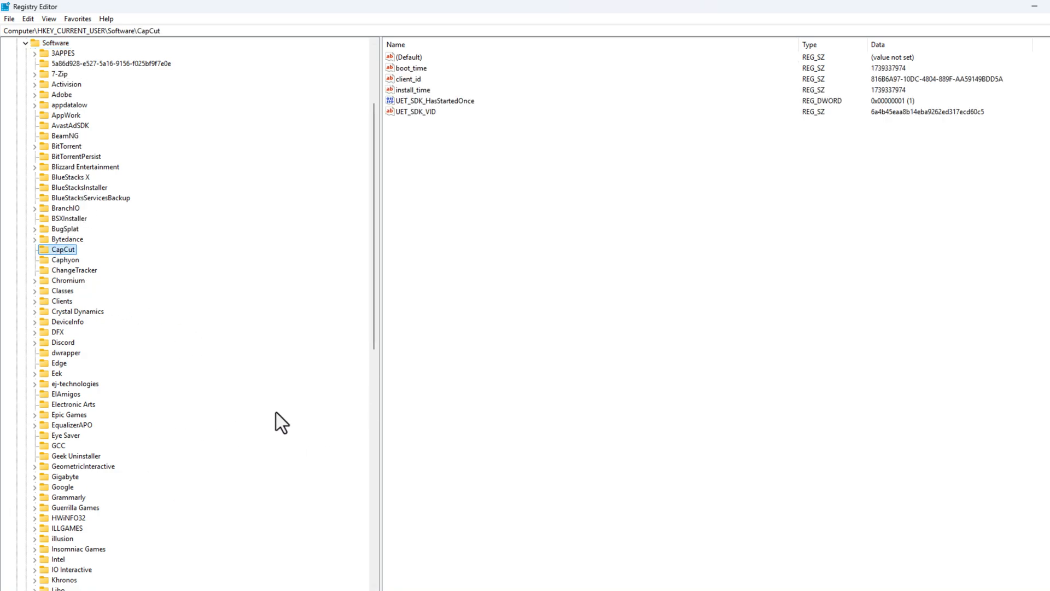
scroll(down, 3)
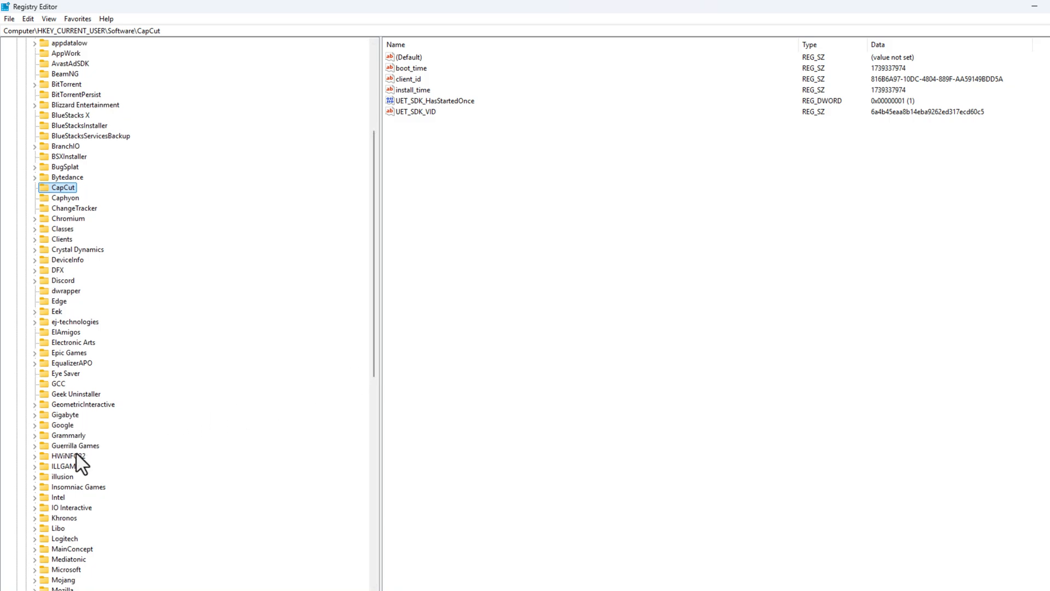
click(78, 486)
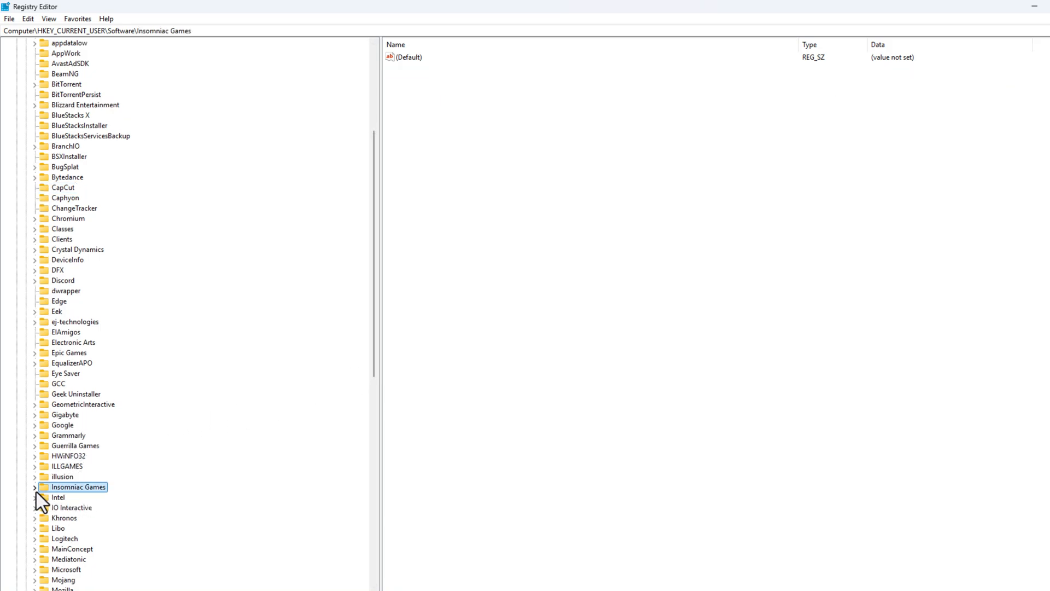
Step: Reach the Marvel's Spider-Man Remastered key and select its TextLanguage value (currently 14)
click(34, 487)
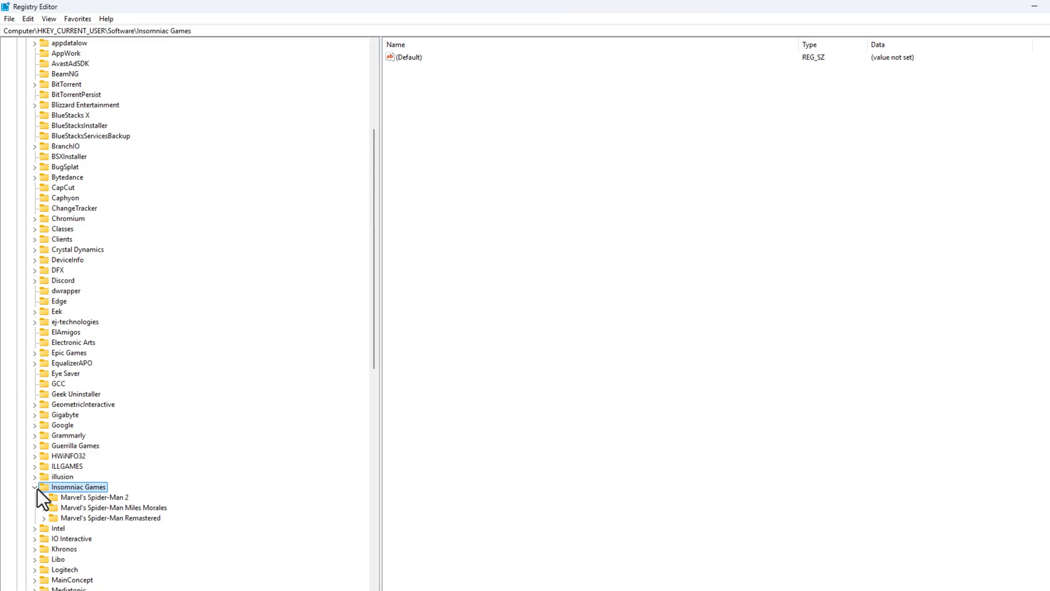
mouse_move(70, 522)
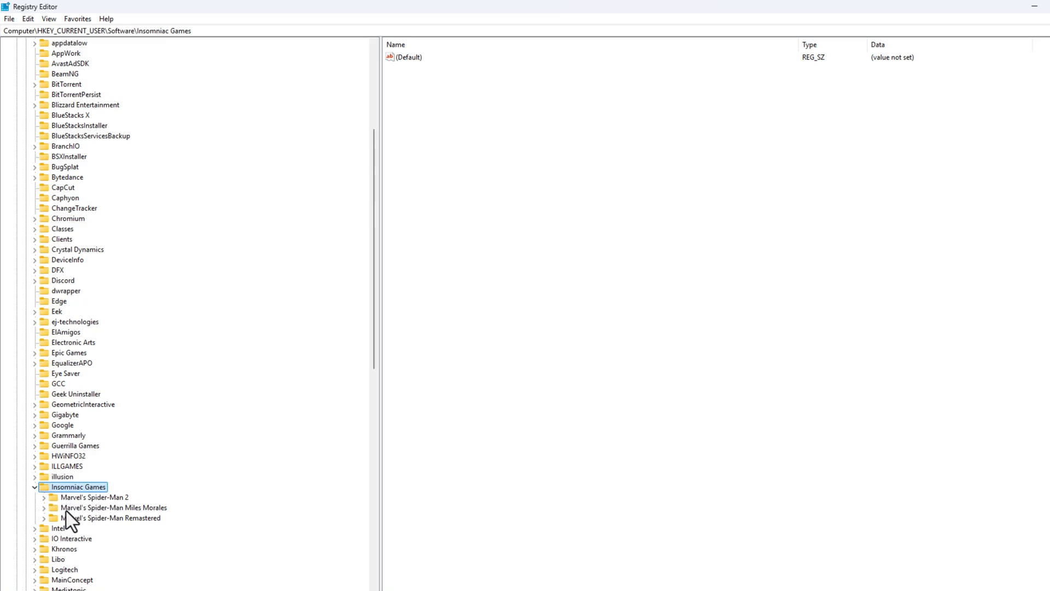
mouse_move(69, 515)
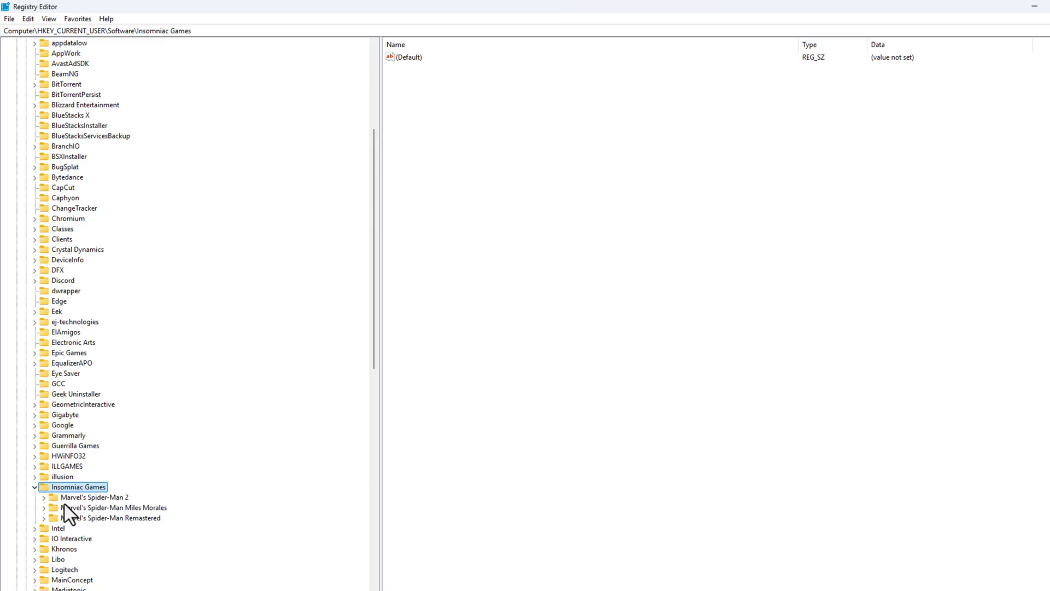
click(113, 507)
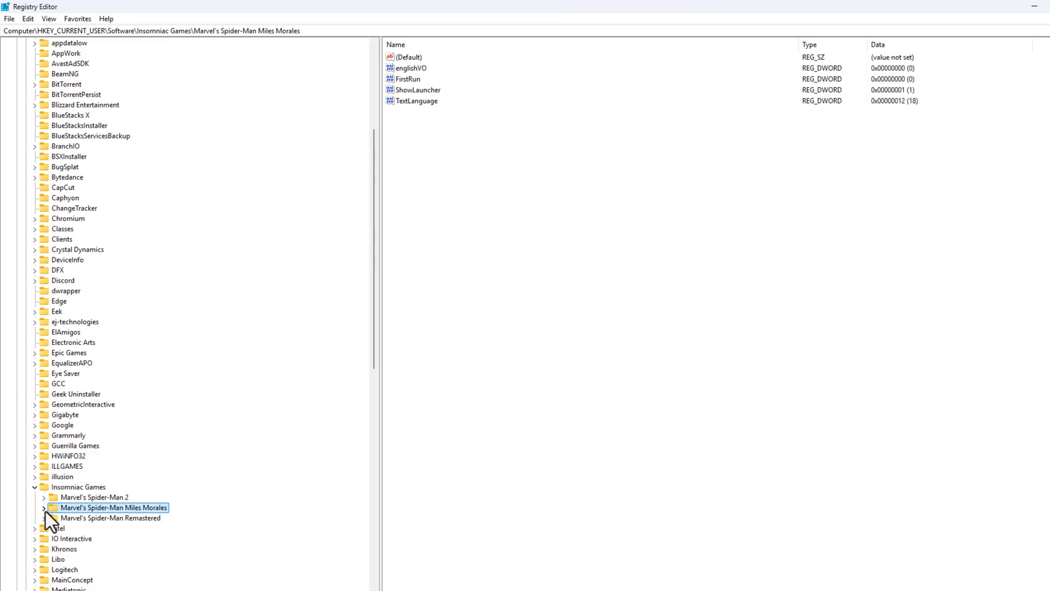
click(111, 517)
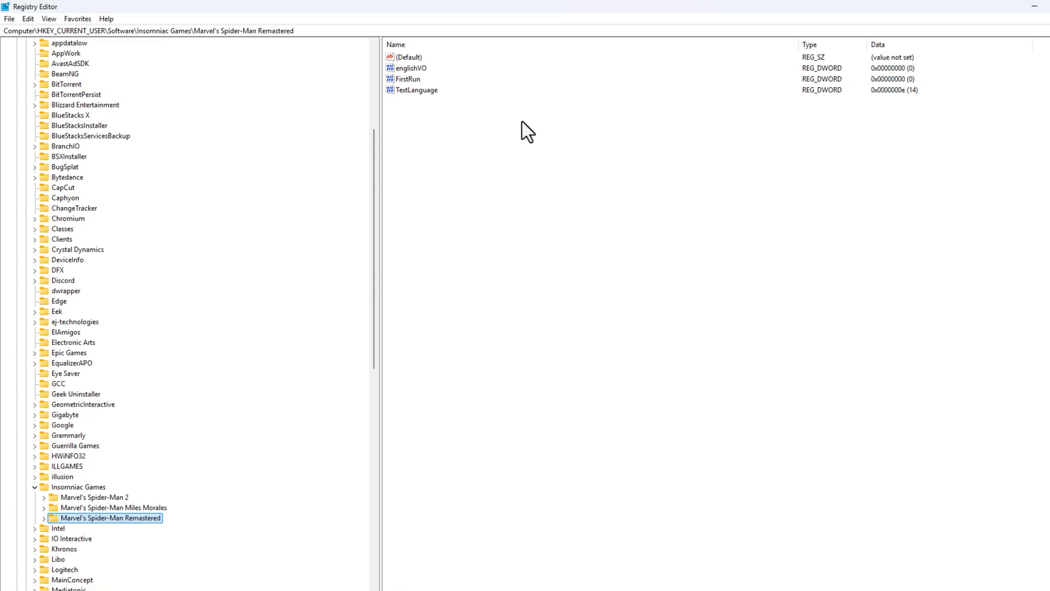
click(417, 90)
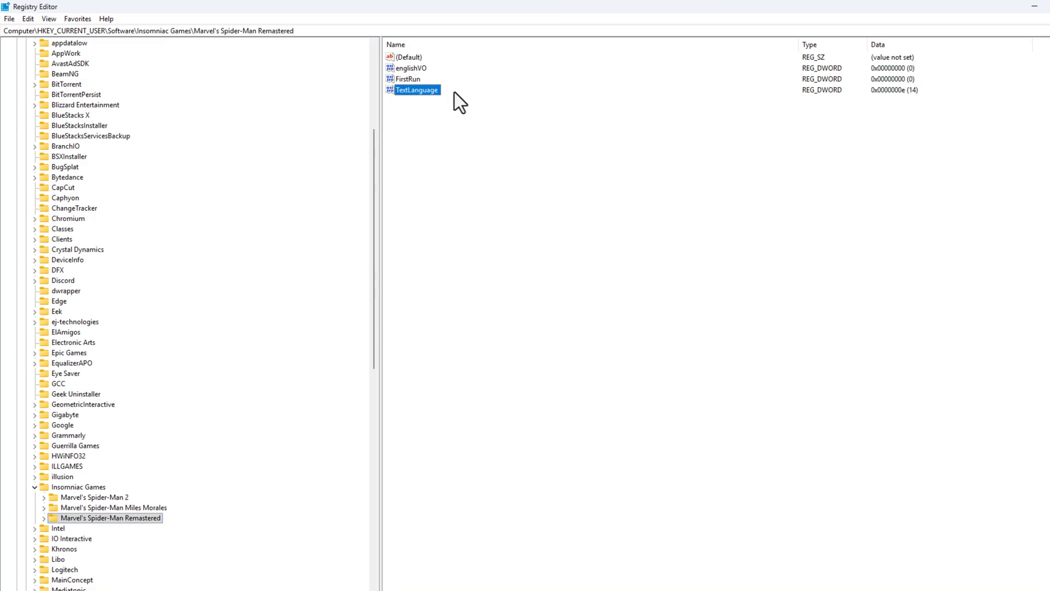
Step: Change TextLanguage from 14 to 1 and move to the englishVO value
double_click(413, 88)
text(1)
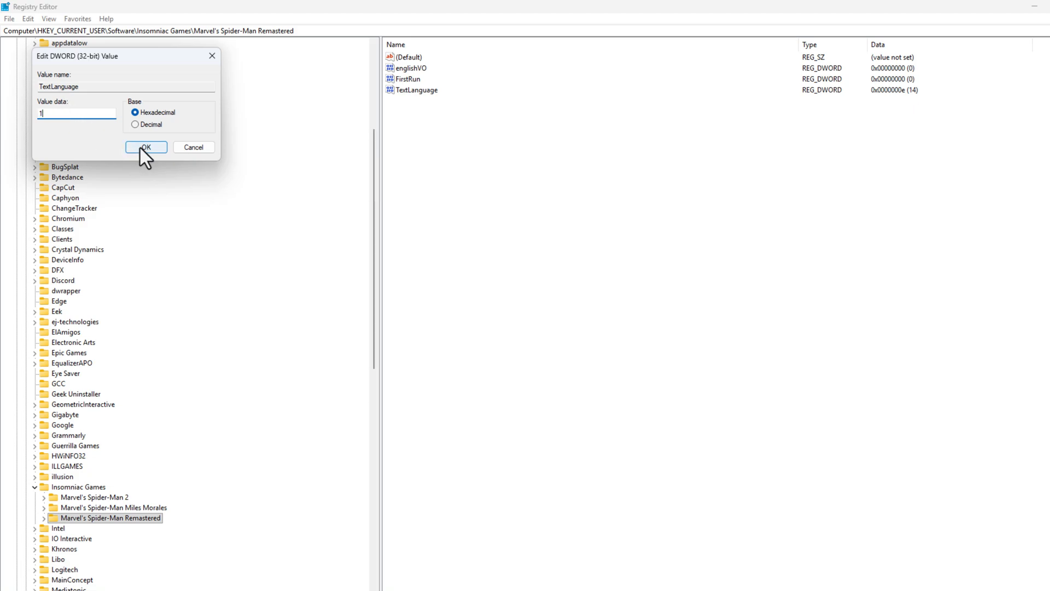
click(146, 146)
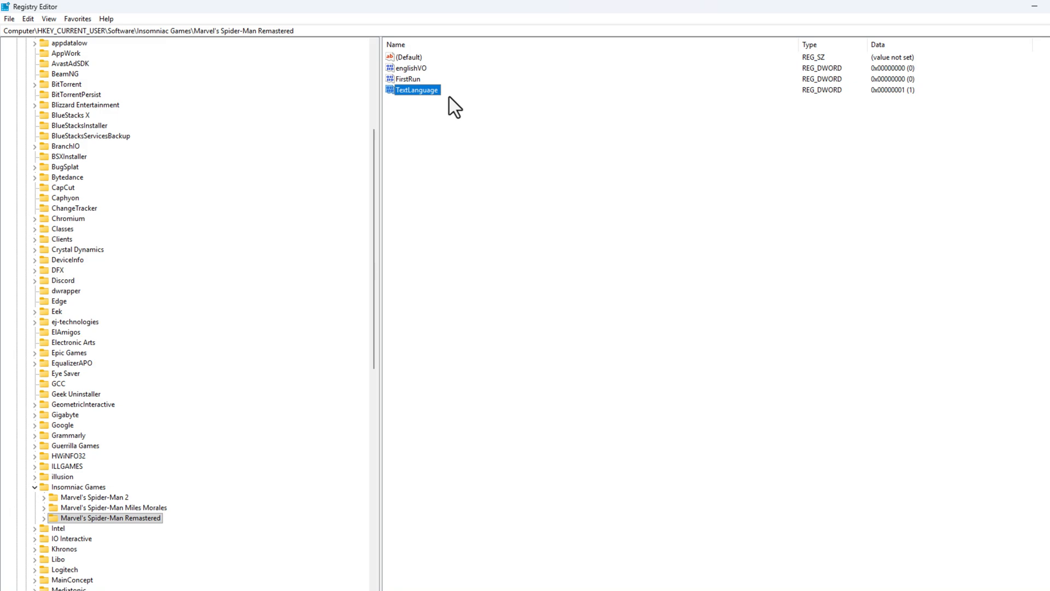
click(409, 68)
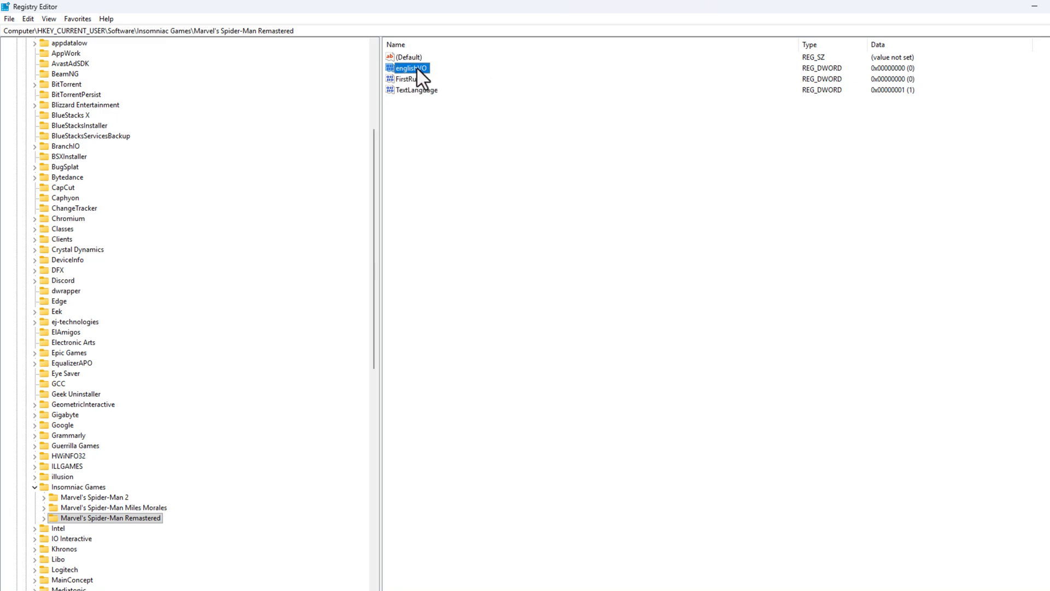
Step: Change the englishVO DWORD value to 1
double_click(408, 68)
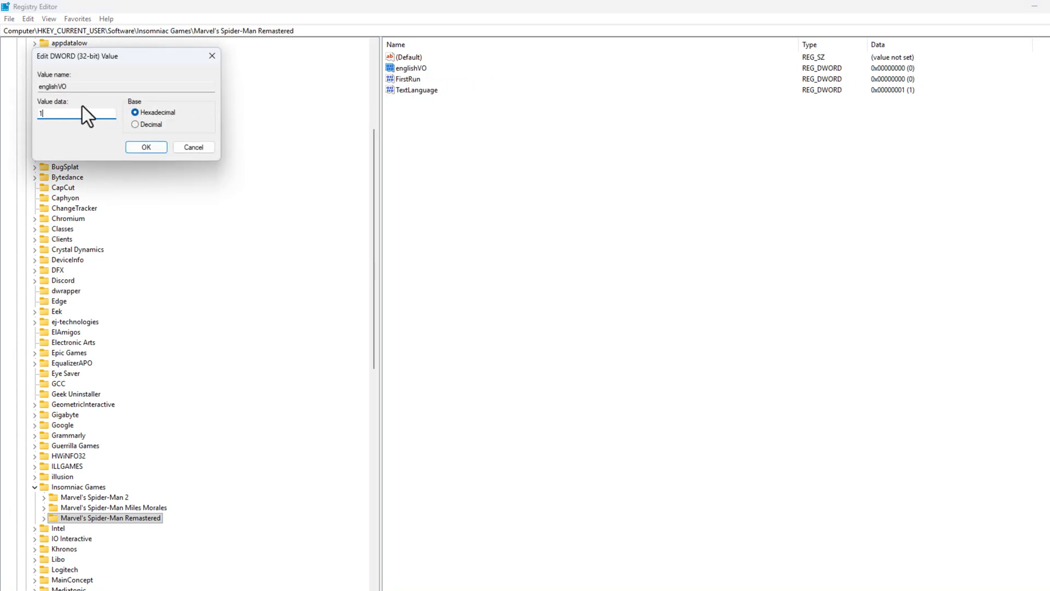
click(146, 147)
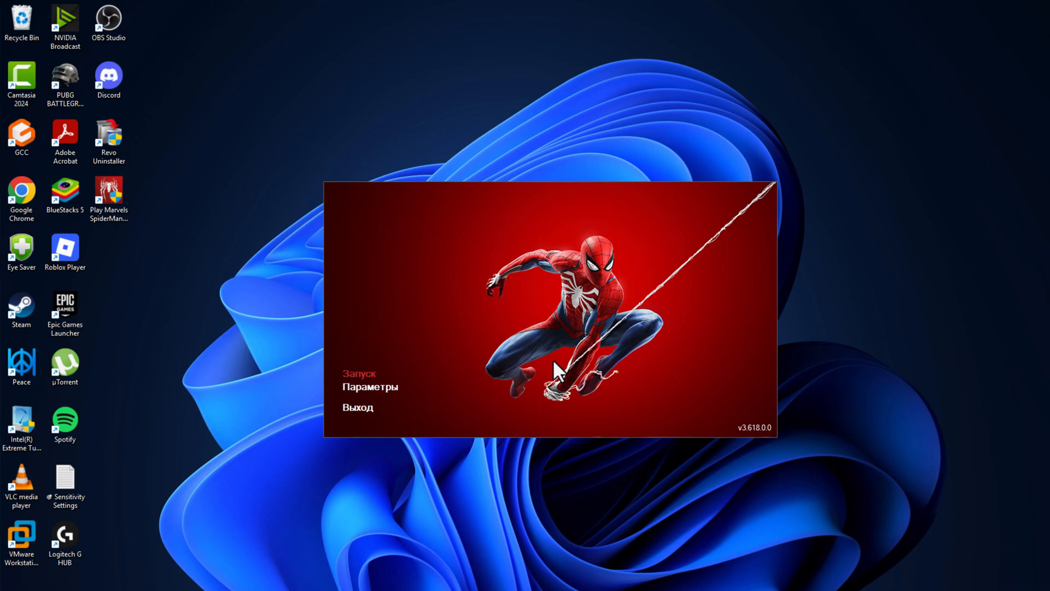
Step: Quit via Выход and relaunch from the Play Marvels SpiderMan shortcut to get English menus
click(357, 407)
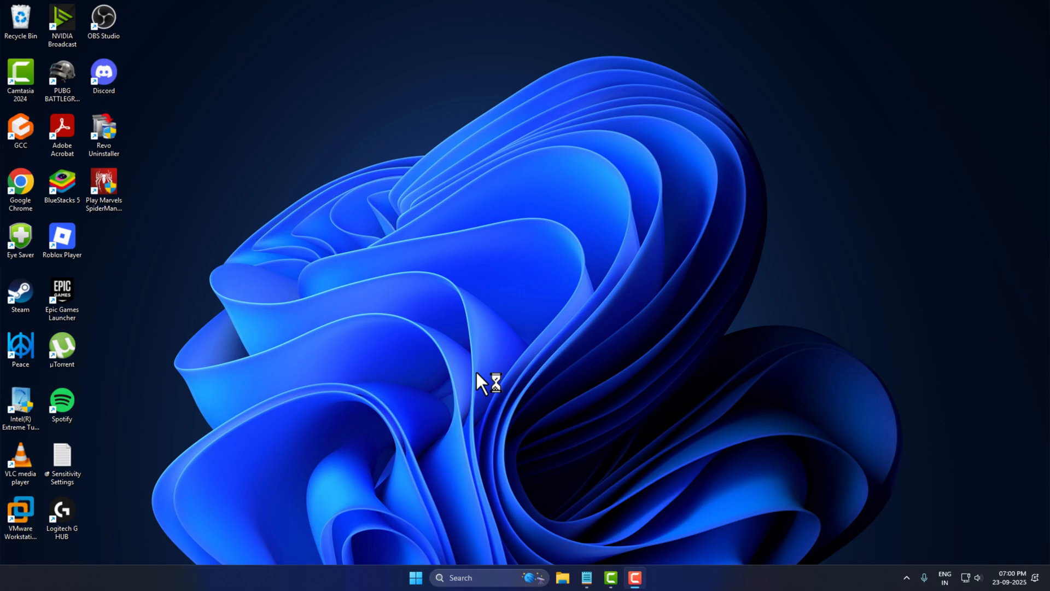
double_click(103, 186)
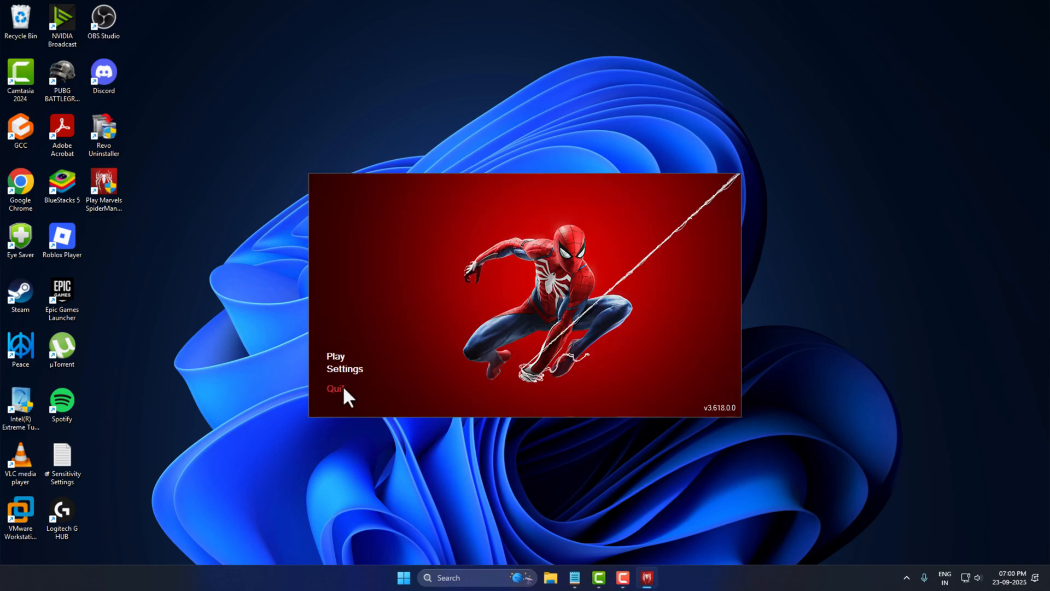
mouse_move(366, 355)
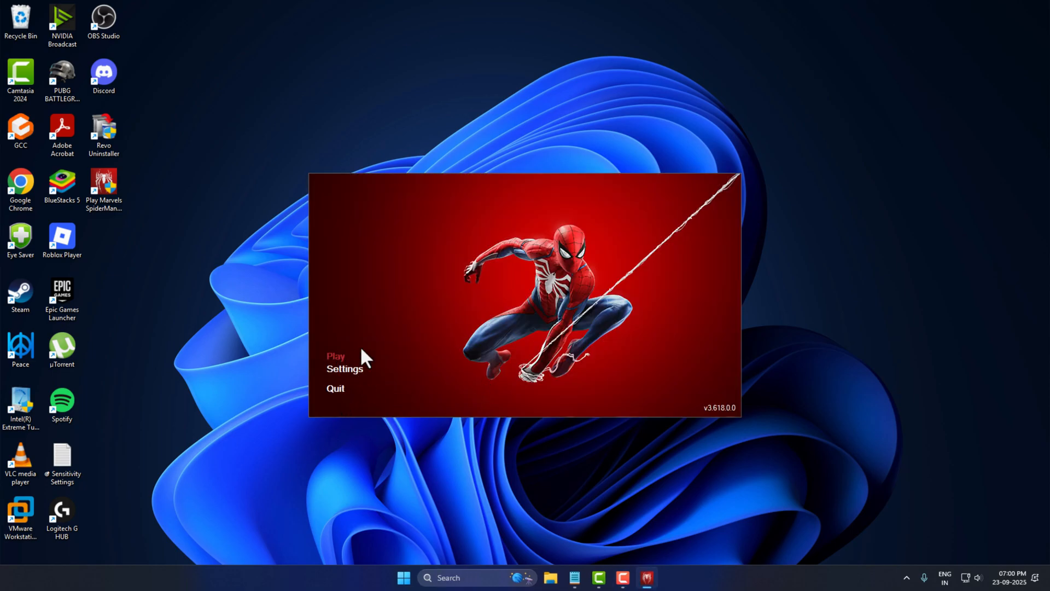